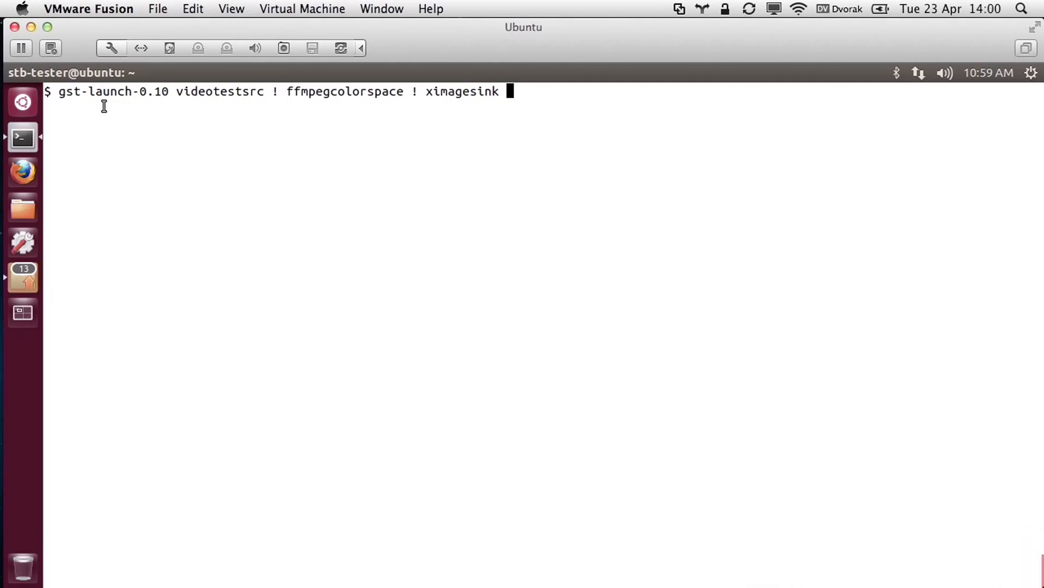
# Run the gst-launch-0.10 videotestsrc pipeline so the colour-bar test pattern plays in a window
pyautogui.doubleClick(92, 91)
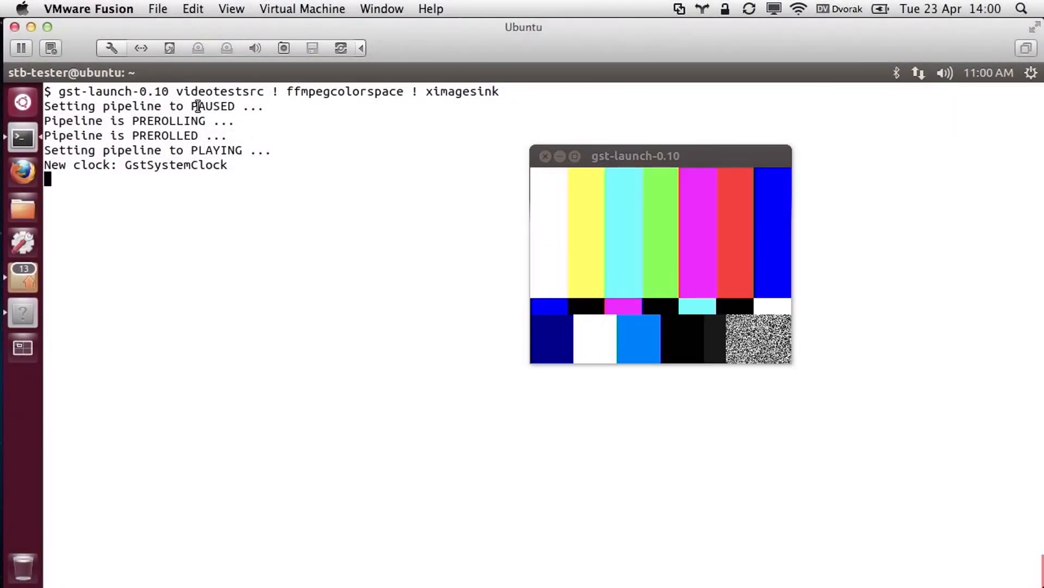
pyautogui.moveTo(178, 92); pyautogui.dragTo(421, 91)
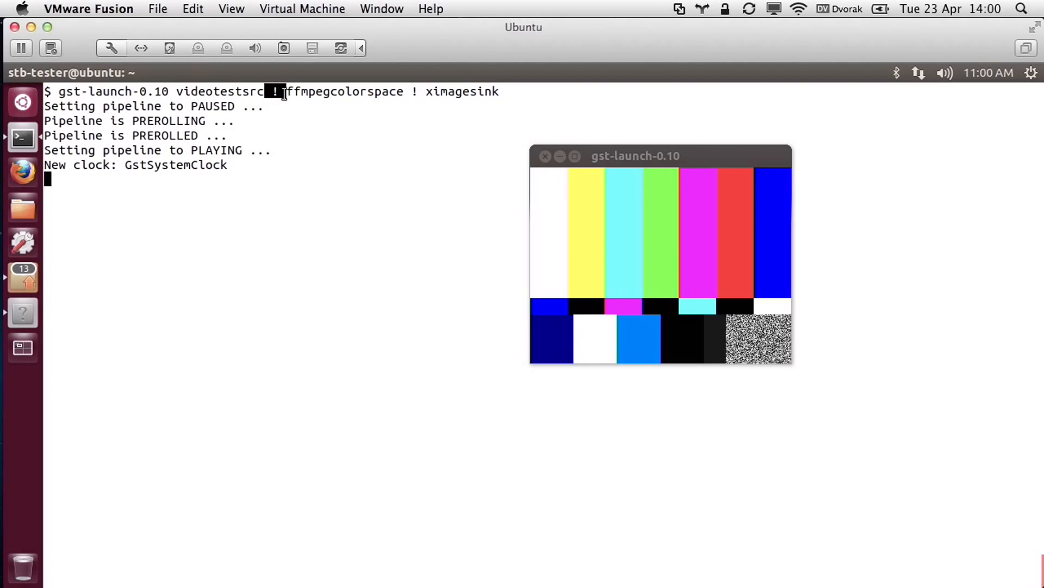
pyautogui.moveTo(275, 351)
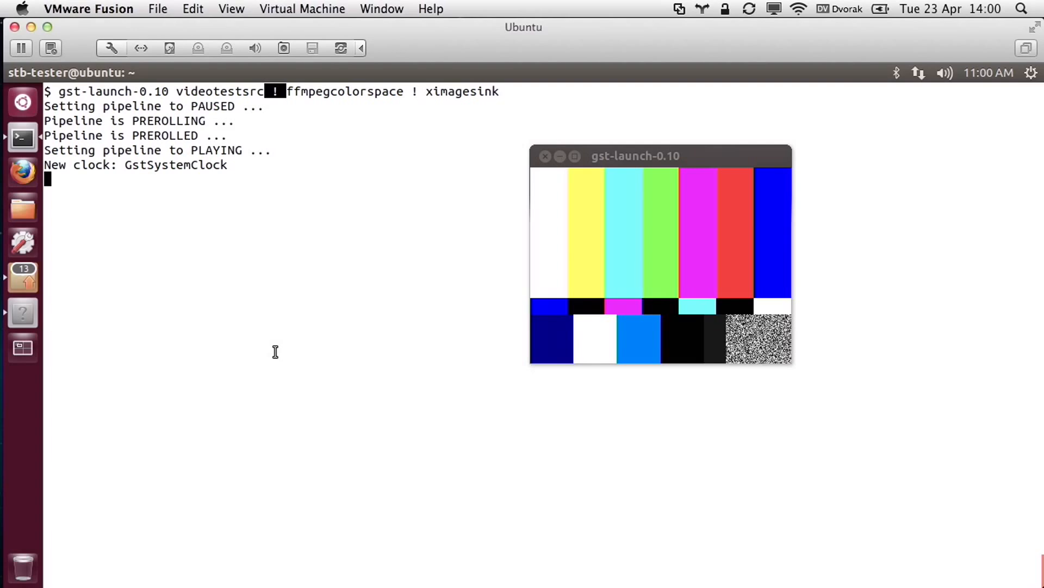
pyautogui.doubleClick(220, 91)
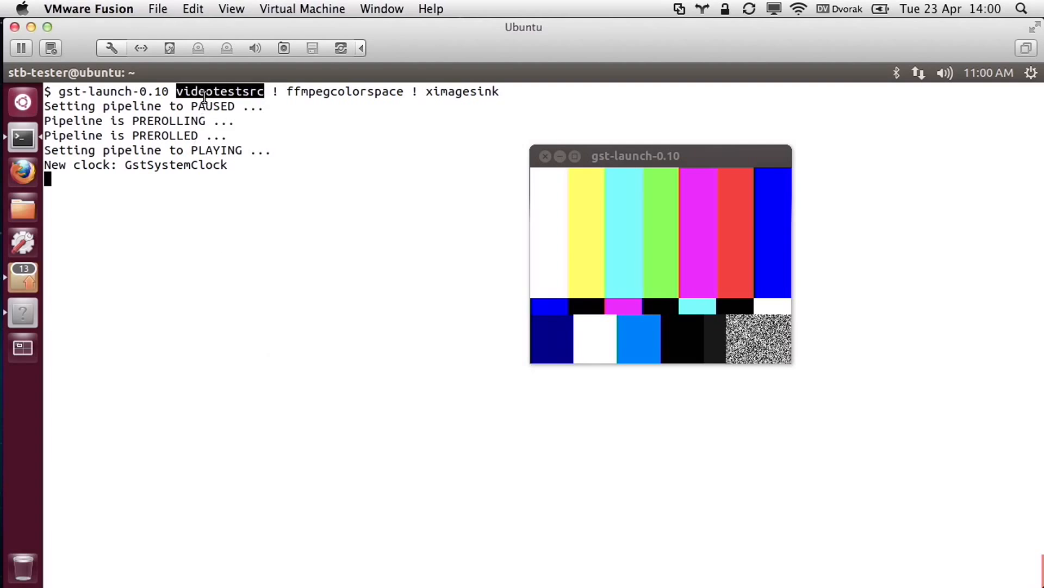
pyautogui.moveTo(286, 140)
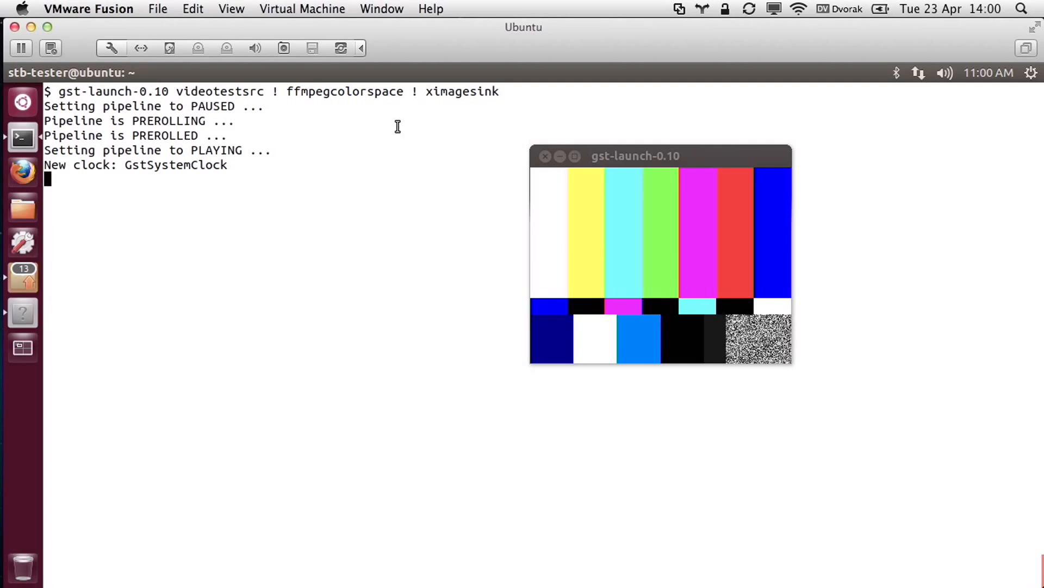
pyautogui.click(545, 156)
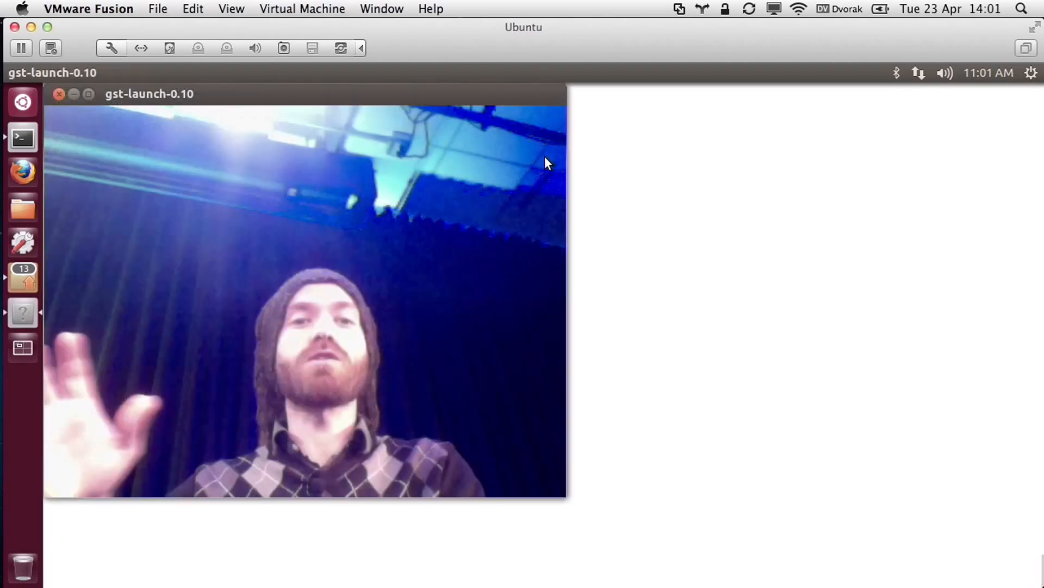
pyautogui.moveTo(452, 148)
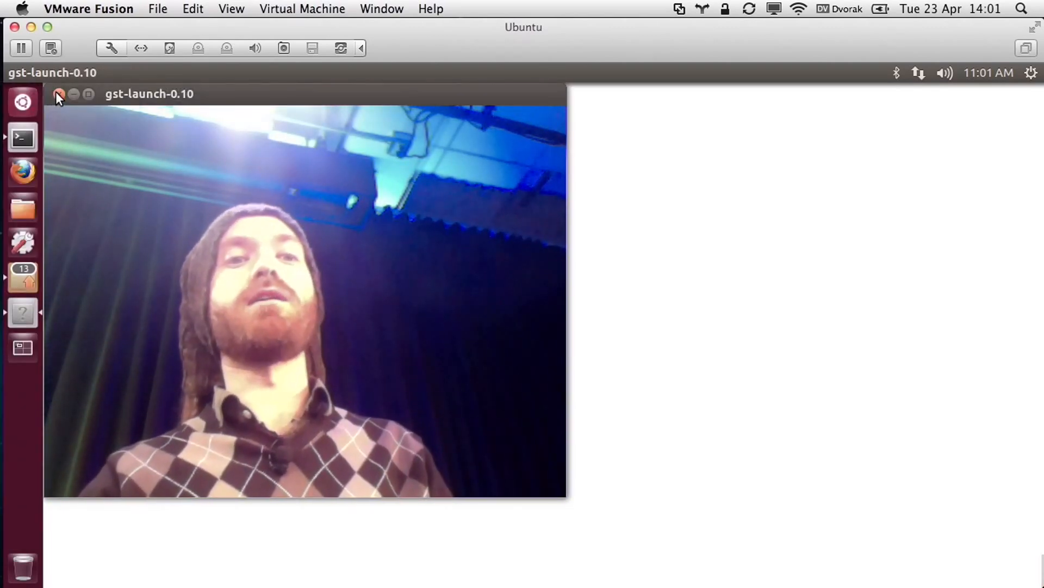
# Close the live camera video window and clear the terminal screen
pyautogui.click(59, 94)
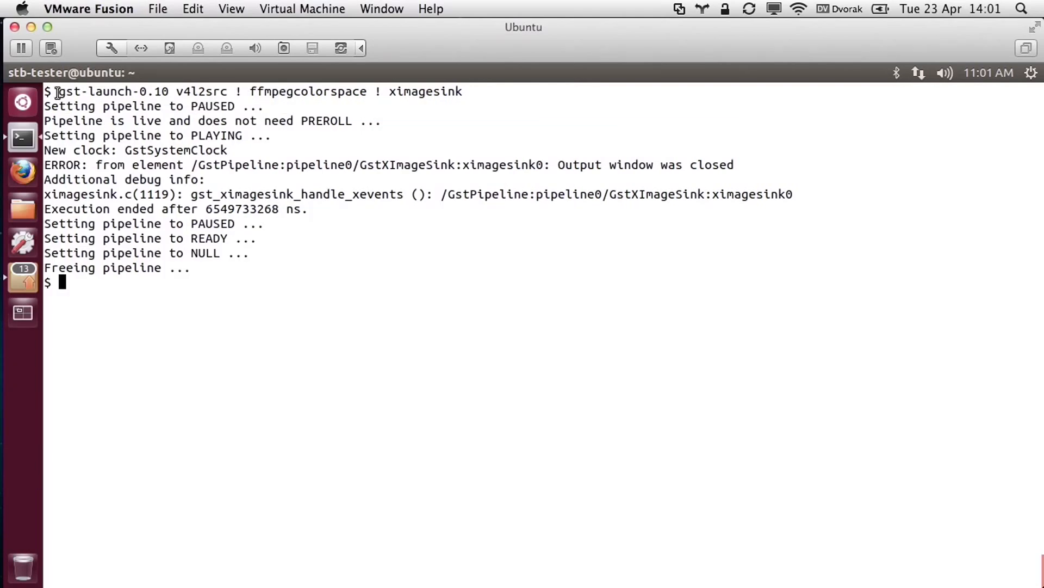
pyautogui.write('clear')
pyautogui.write('gst-launch-0.10 videotestsrc ! ffmpegcolorspace ! ximagesink')
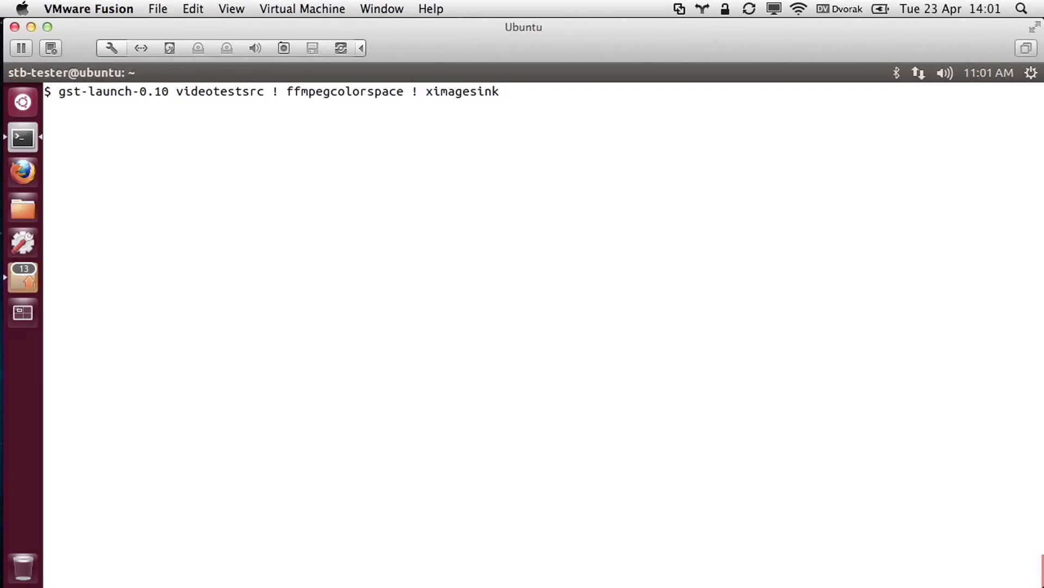
# Run videotestsrc with pattern=ball, close its window and recall the ball-pattern command
pyautogui.write('pattern=ball')
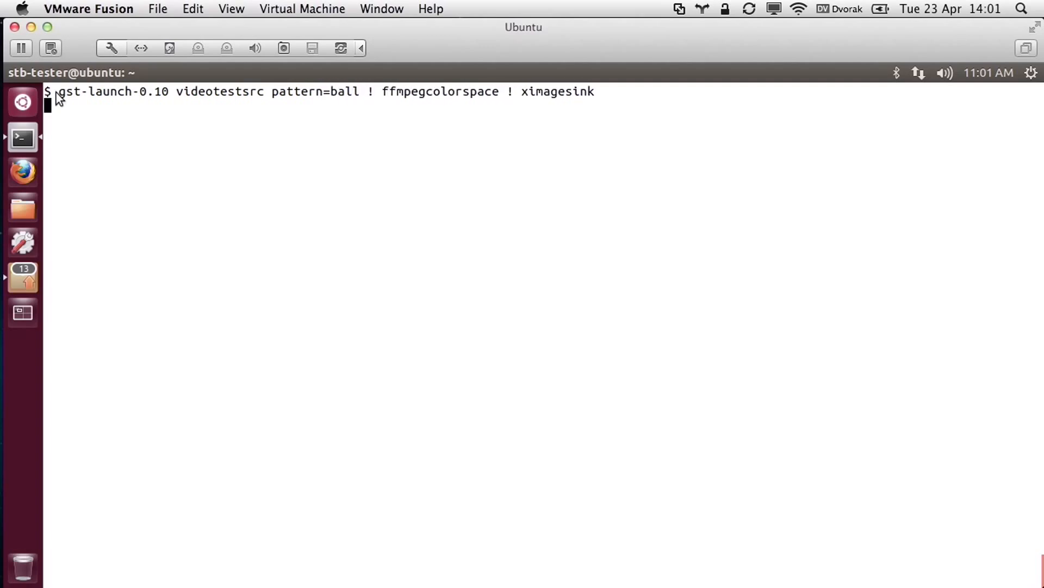
pyautogui.press('Return')
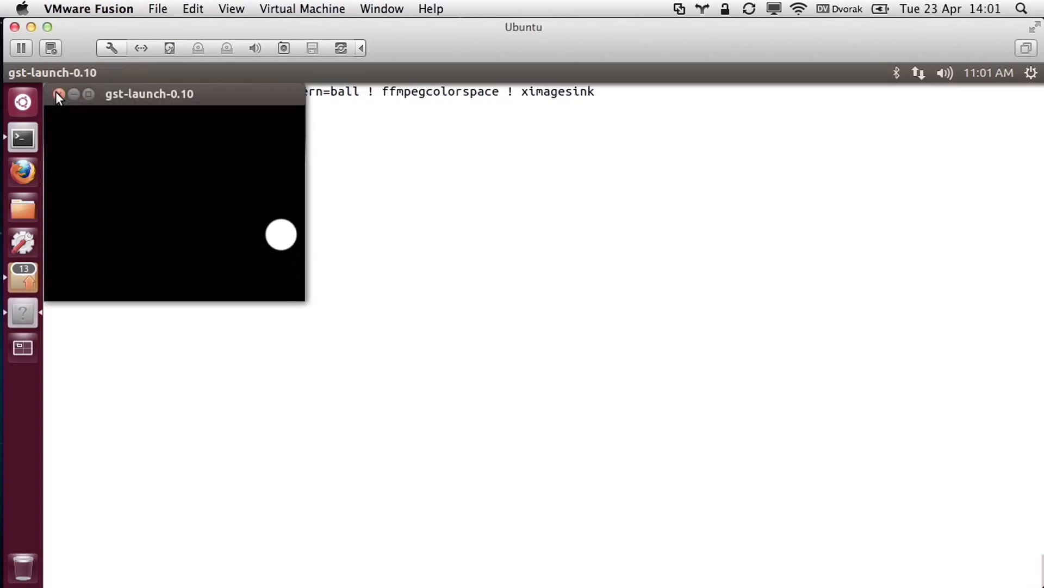
pyautogui.click(59, 94)
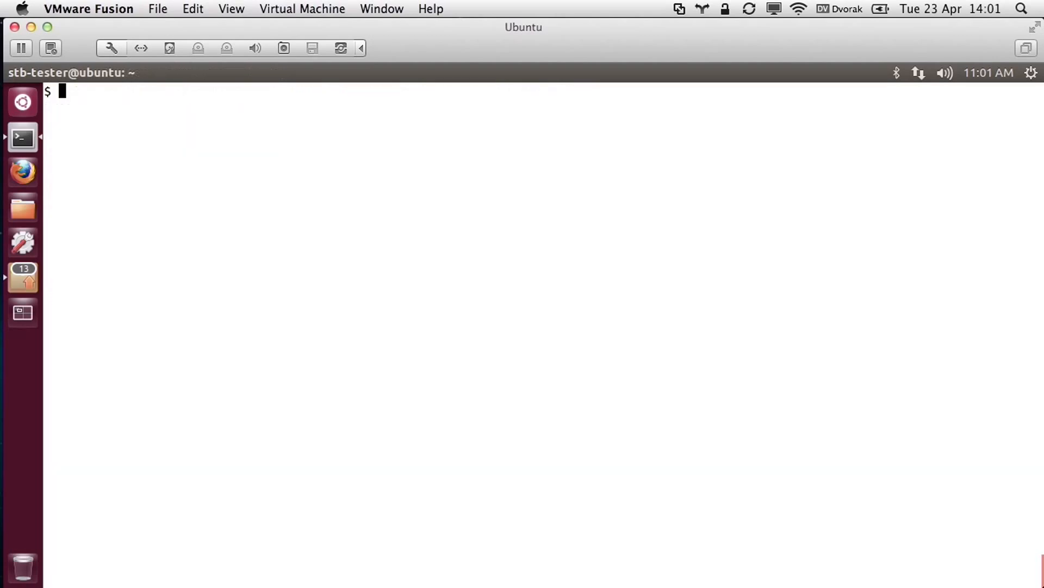
pyautogui.write('gst-launch-0.10 videotestsrc pattern=ball ! ffmpegcolorspace ! ximagesink')
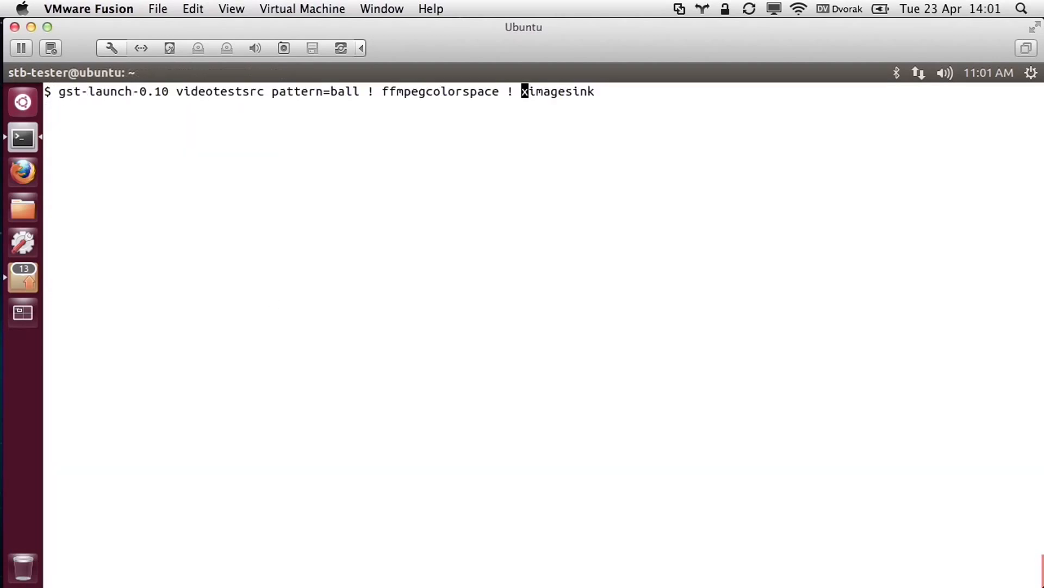
# Insert stbt-templatematch template=ball.png before ffmpegcolorspace in the pipeline command
pyautogui.write('stbt-templa')
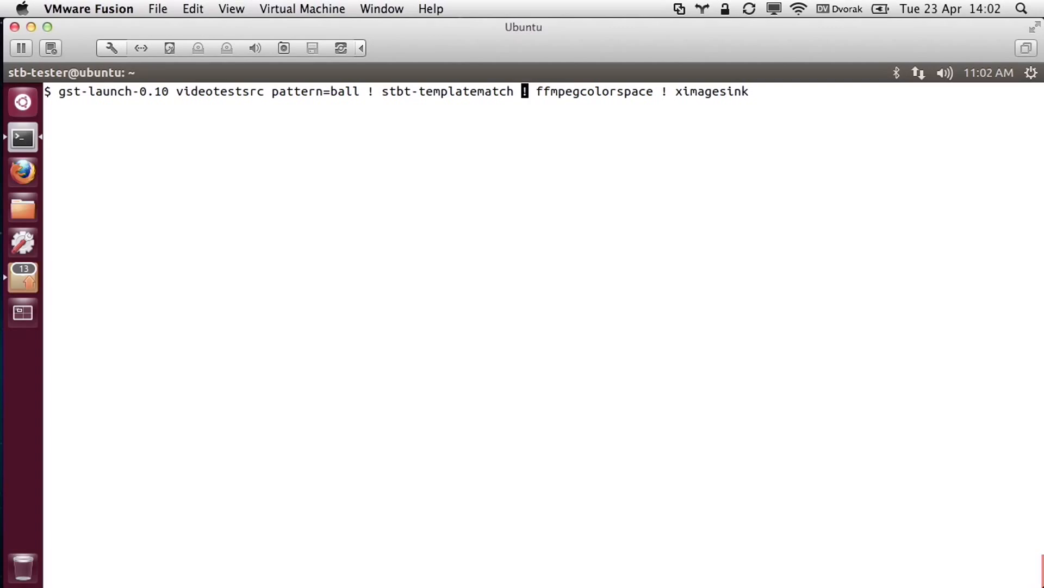
pyautogui.write('template=ball.png')
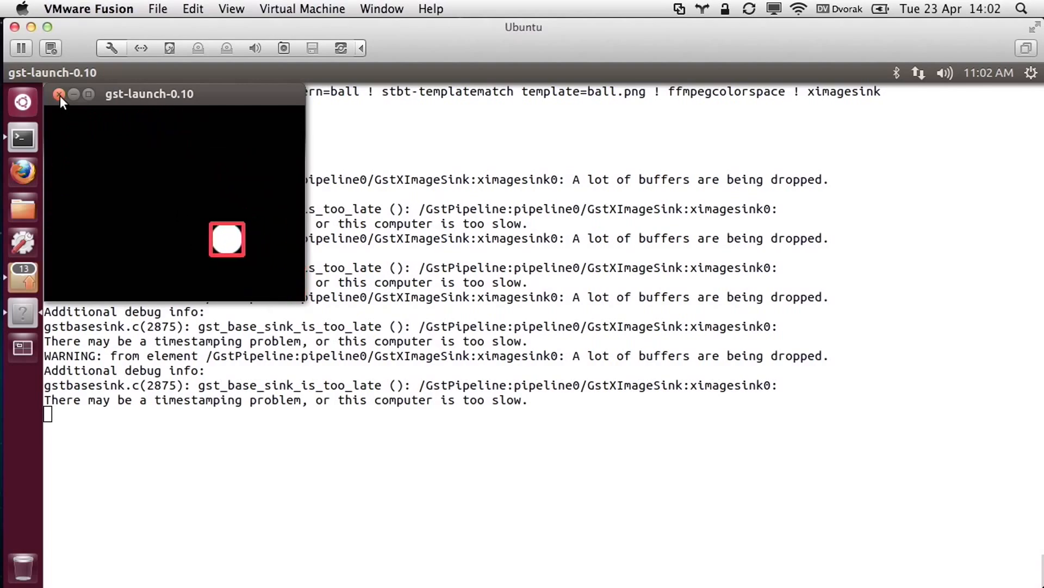
# Close the match window and relaunch the template-match pipeline with sync=false on ximagesink
pyautogui.click(59, 94)
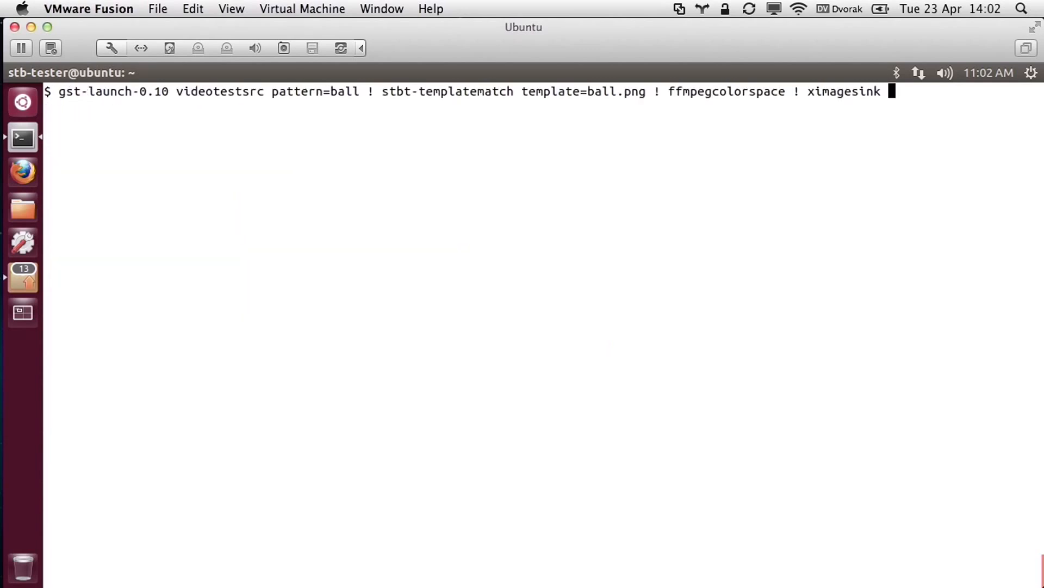
pyautogui.write('sync=')
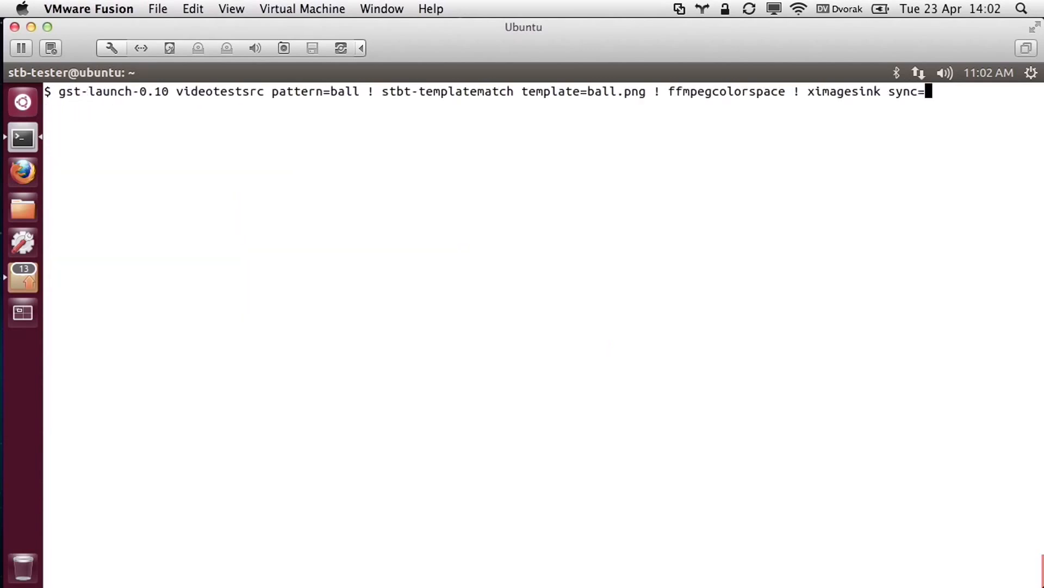
pyautogui.write('false')
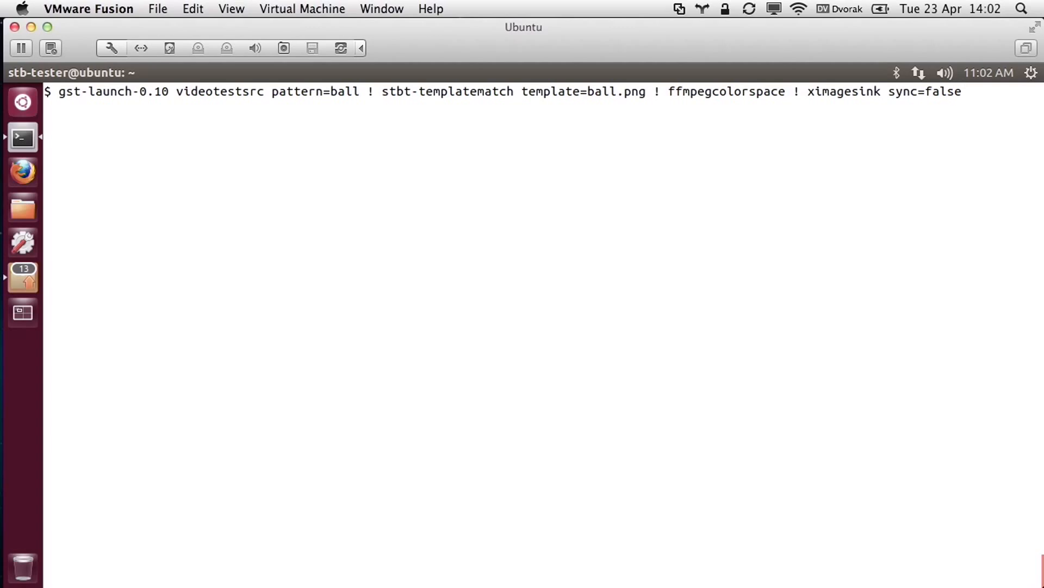
pyautogui.press('Return')
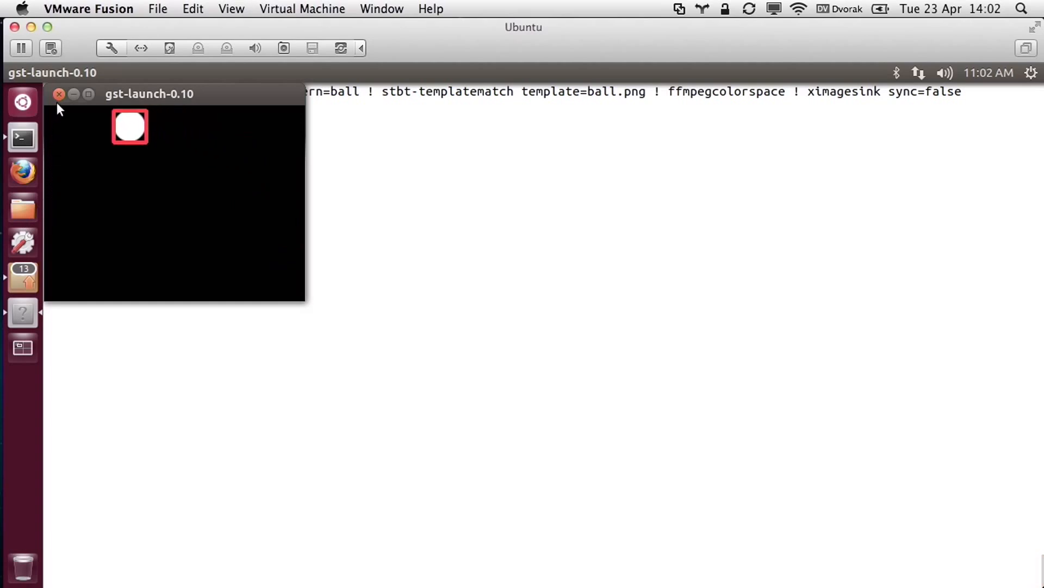
# Close the ball template-match window and add --messages after gst-launch-0.10 in the command
pyautogui.click(59, 93)
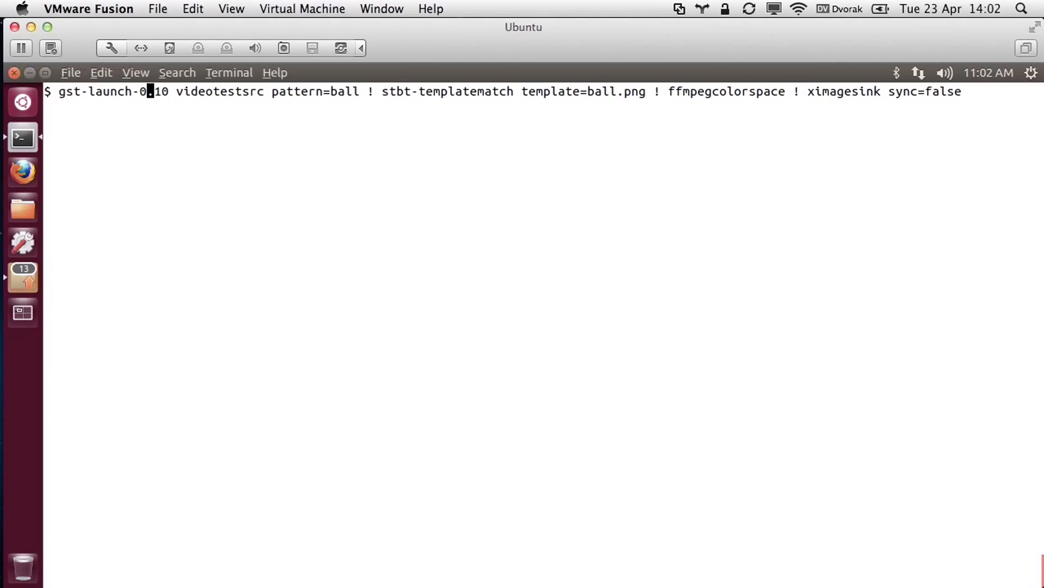
pyautogui.write('--messages')
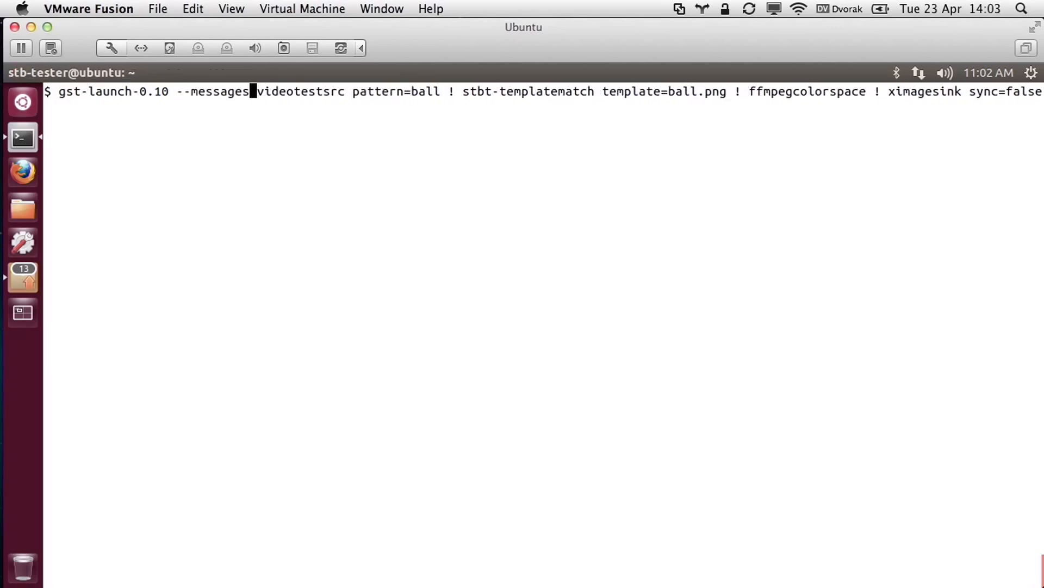
pyautogui.press('Return')
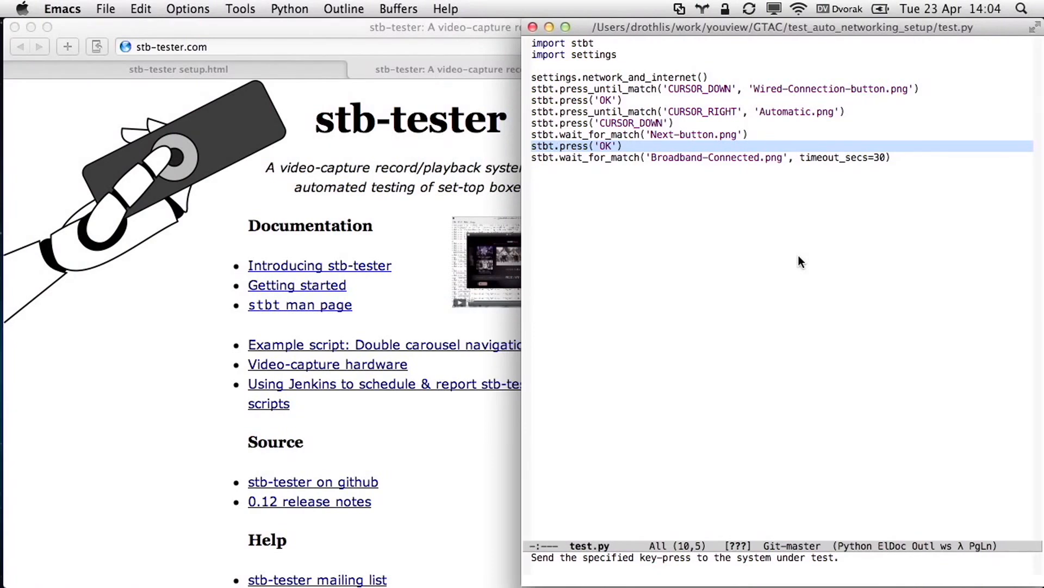
# Move down through the stbt.press lines of test.py for the wired network setup
pyautogui.press('down')
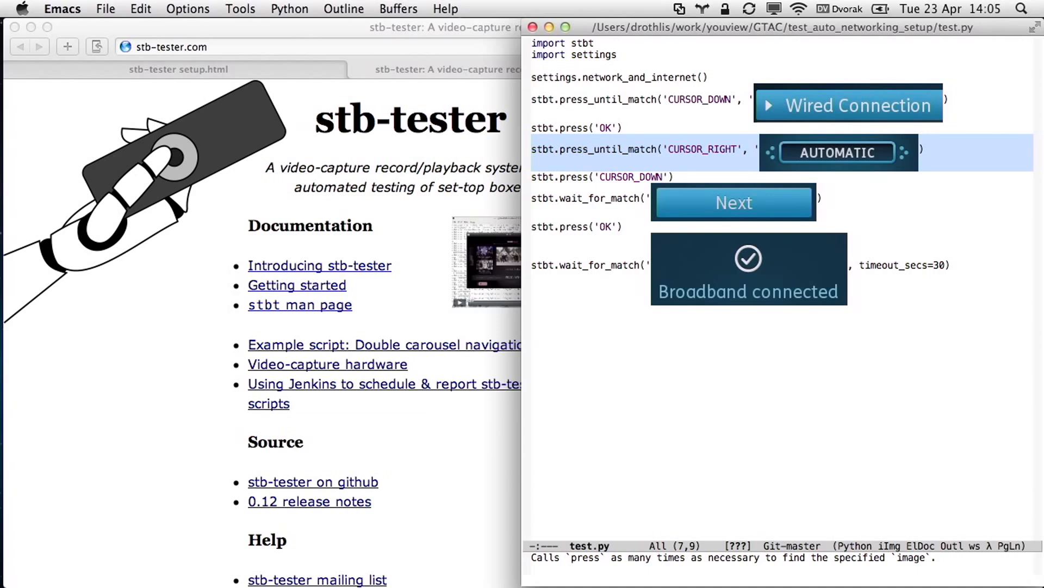
# Enable iimage-mode so test.py shows its PNG templates inline
pyautogui.click(583, 176)
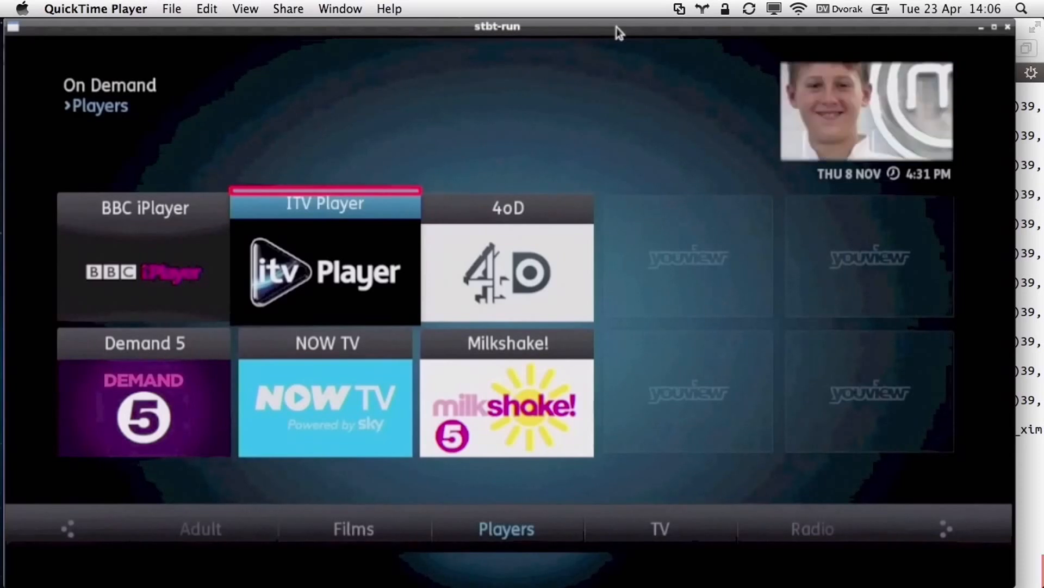
# Step the stbt-run recording through the On Demand Players screen to Demand 5
pyautogui.press('Left')
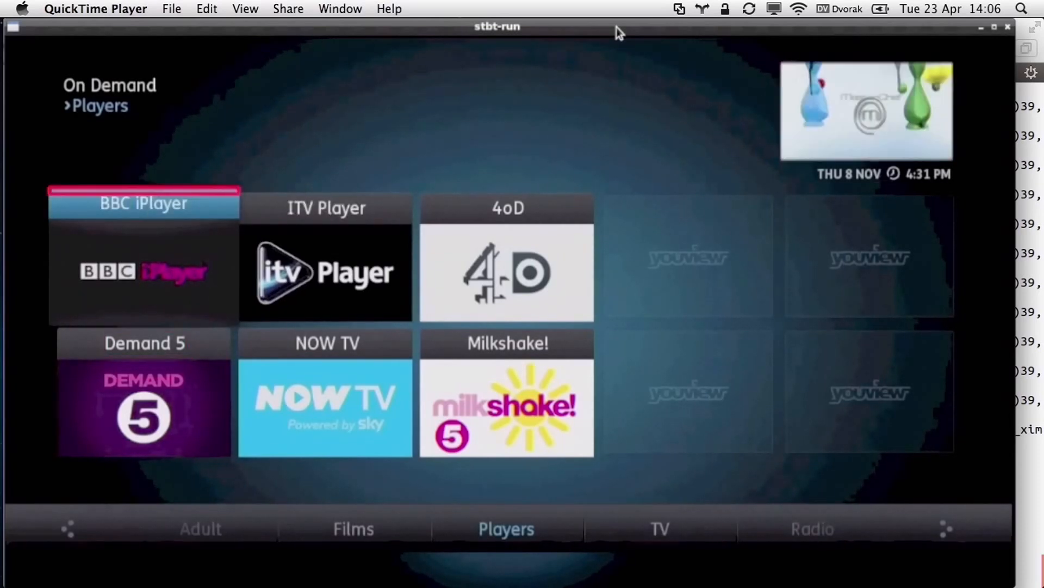
pyautogui.press('Down')
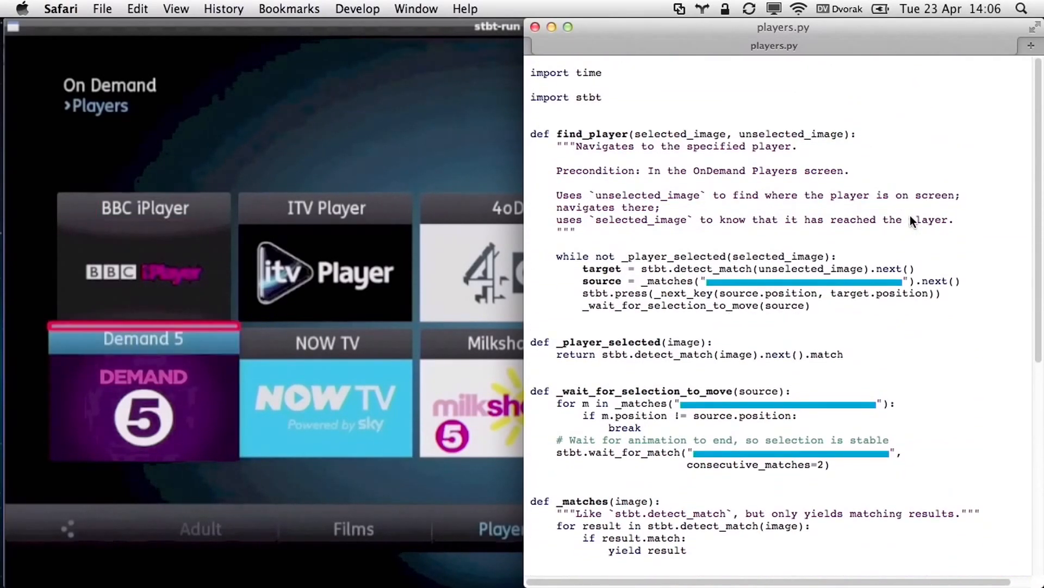
# Highlight the find_player function name and its unselected_image parameter in players.py
pyautogui.press('Up')
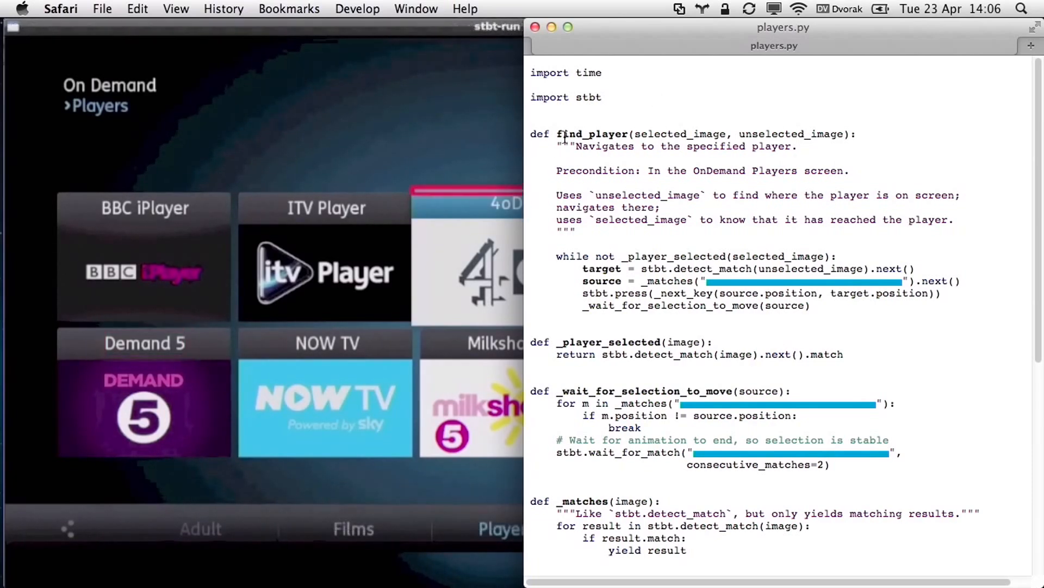
pyautogui.doubleClick(591, 133)
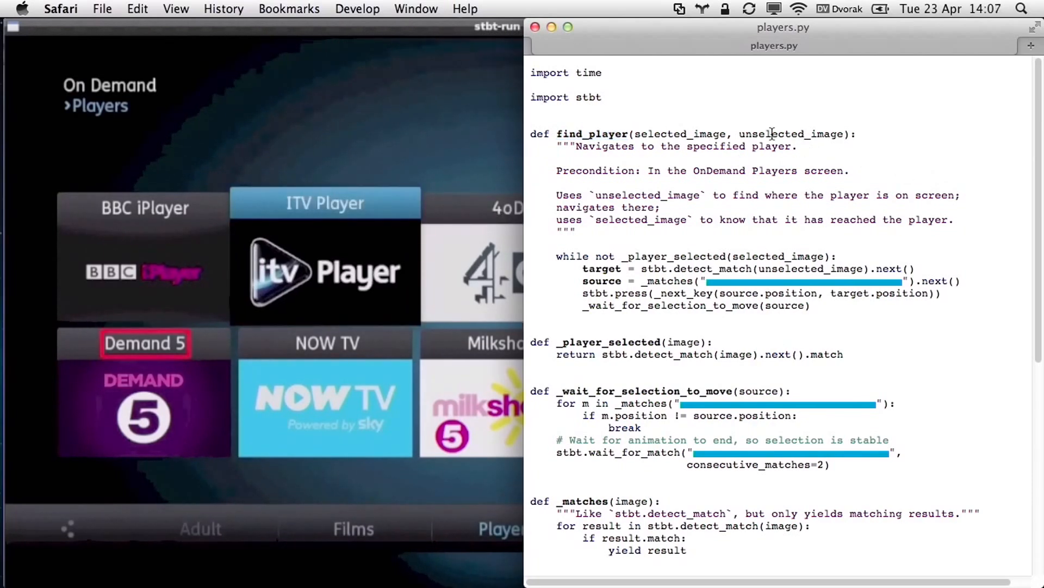
pyautogui.doubleClick(679, 134)
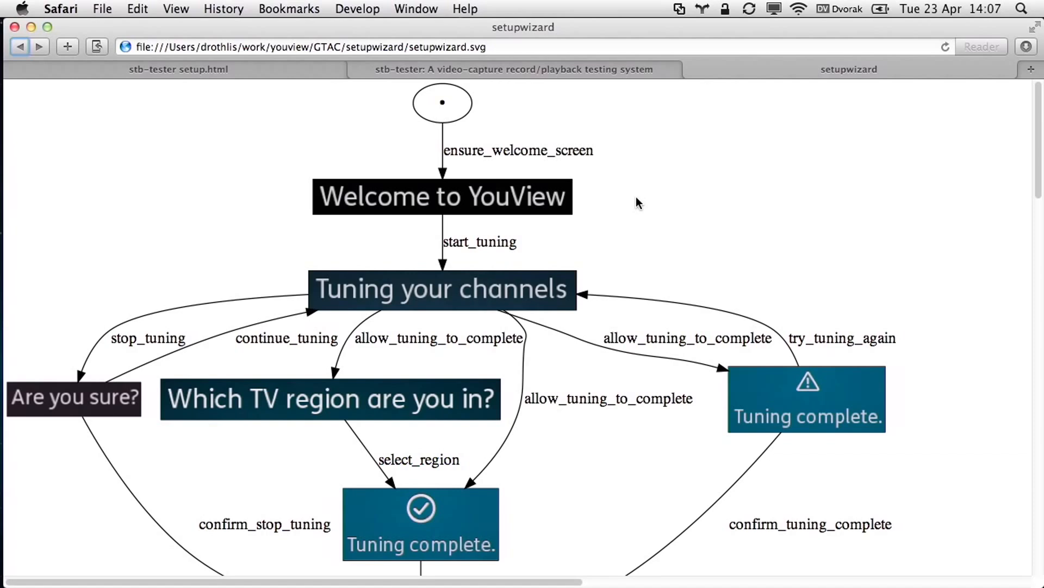
pyautogui.moveTo(855, 342)
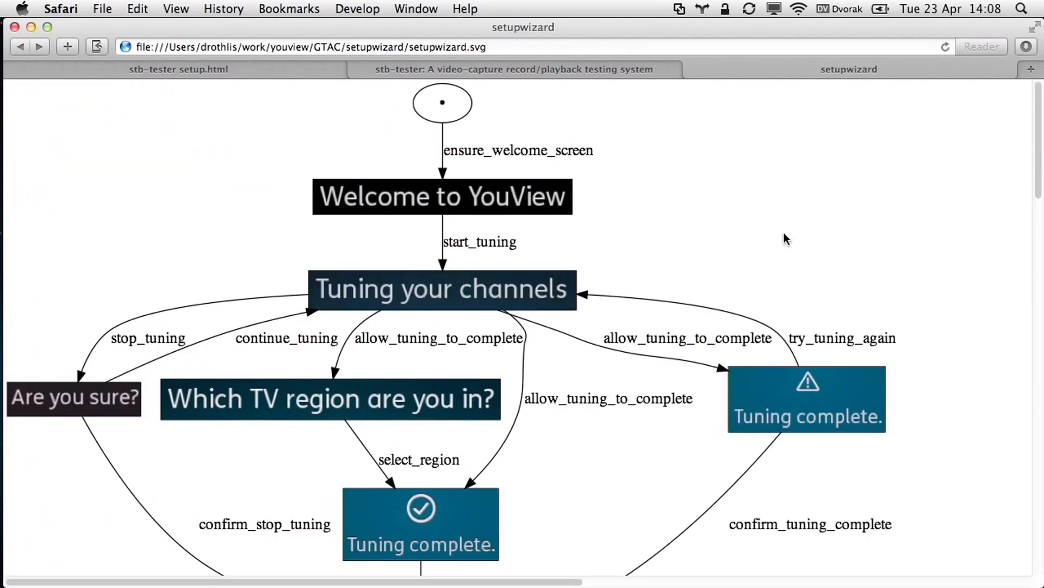
pyautogui.moveTo(785, 238)
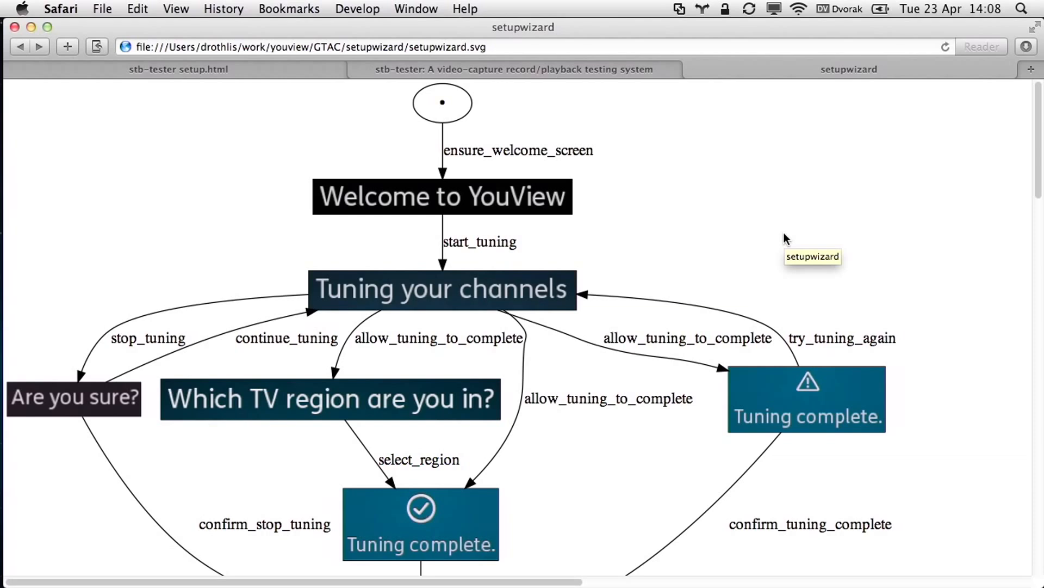
pyautogui.moveTo(785, 239)
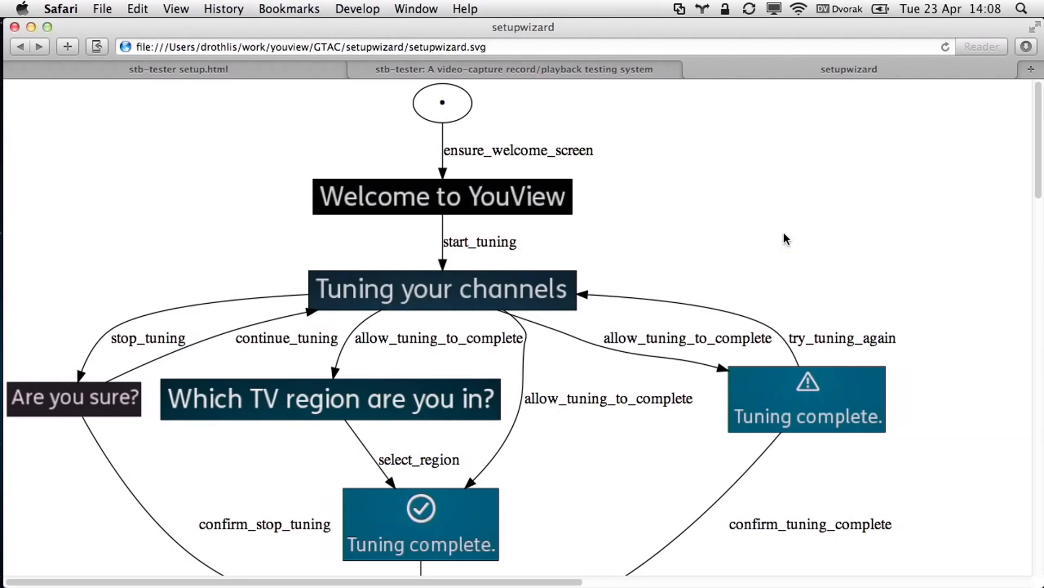
# Leave the setupwizard.svg diagram and bring up the stb-tester.com homepage tab
pyautogui.scroll(-3)
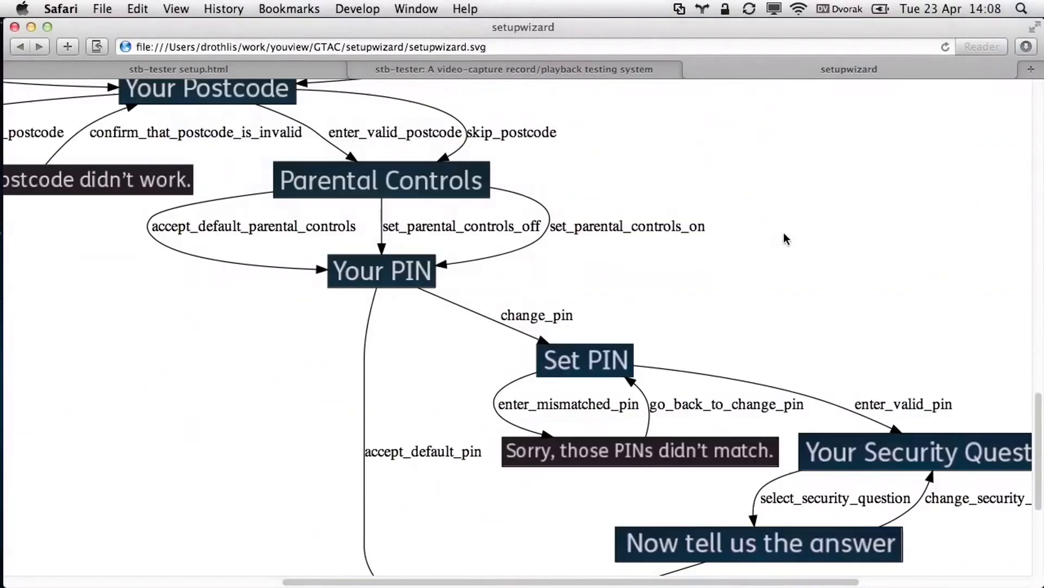
pyautogui.scroll(-3)
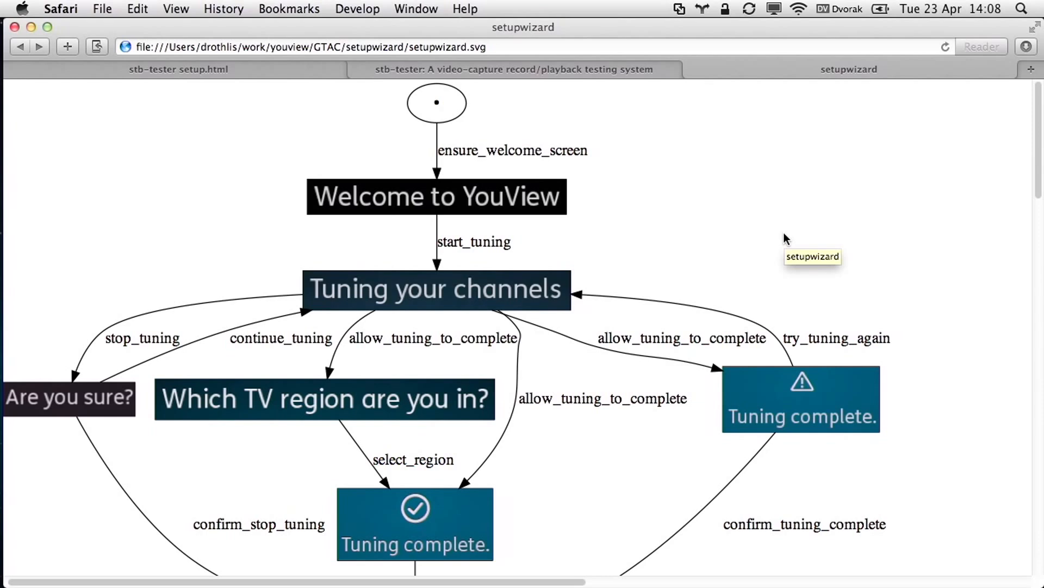
pyautogui.moveTo(785, 239)
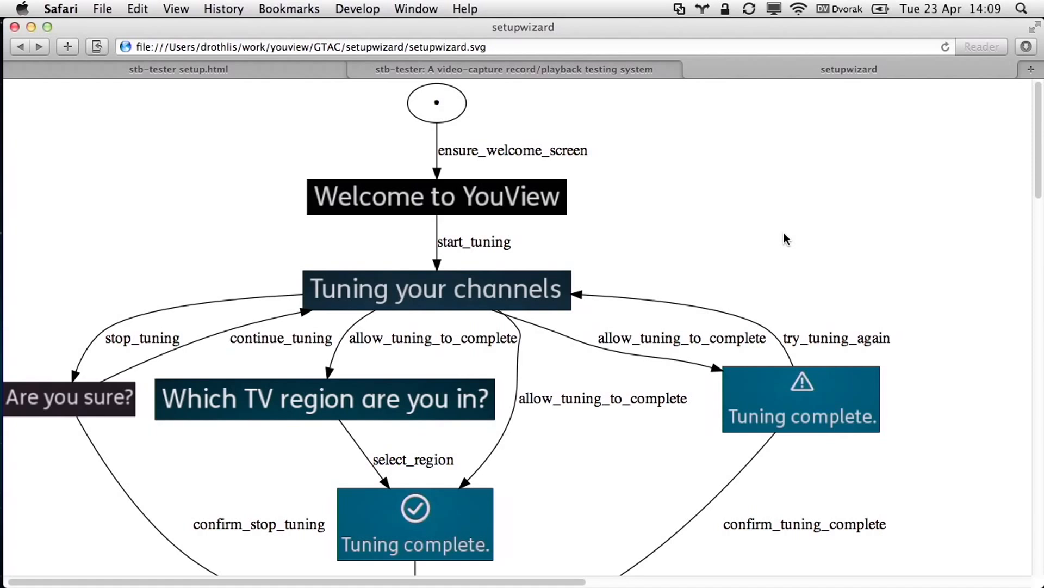
pyautogui.click(514, 68)
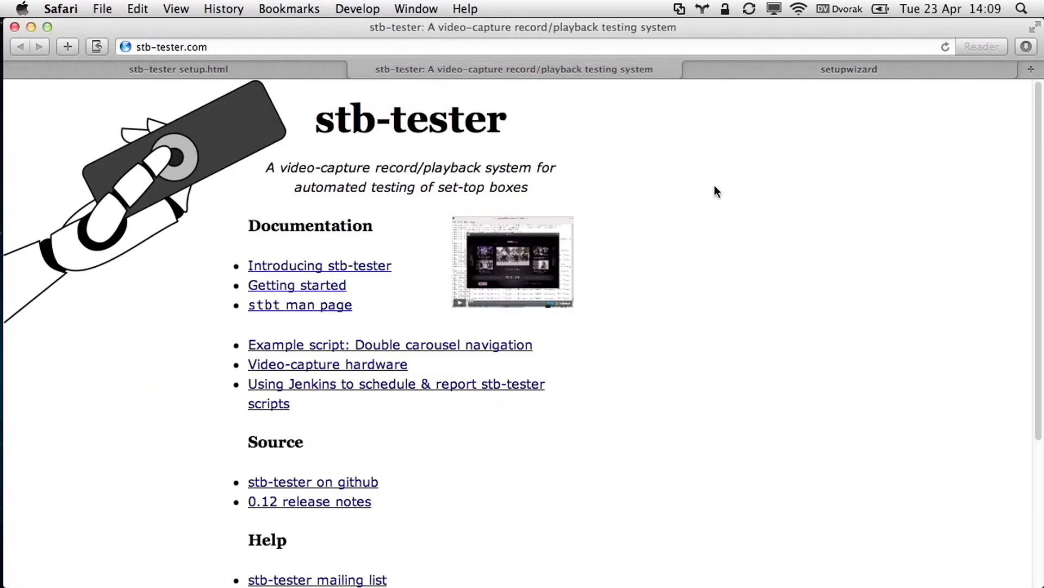